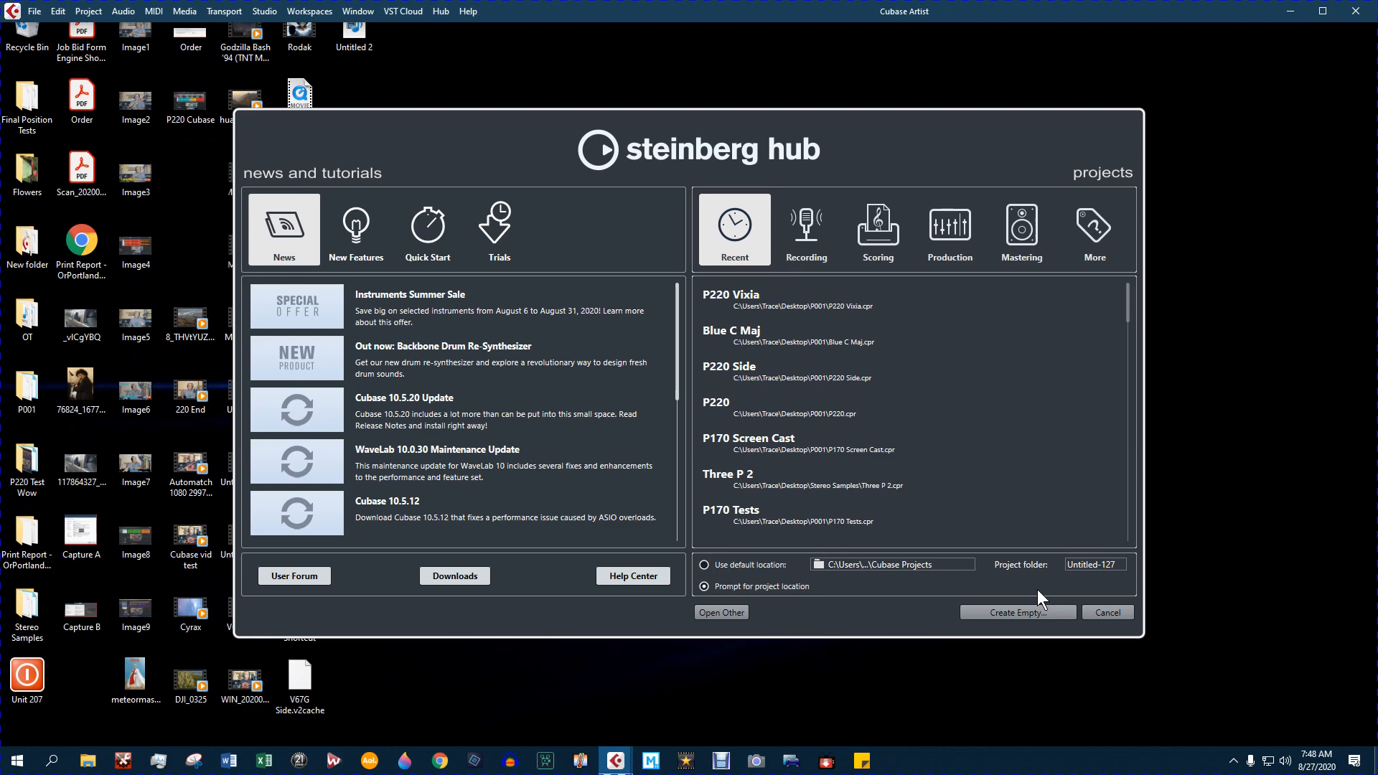
# - Create a new empty project from the Steinberg Hub
pyautogui.click(1018, 611)
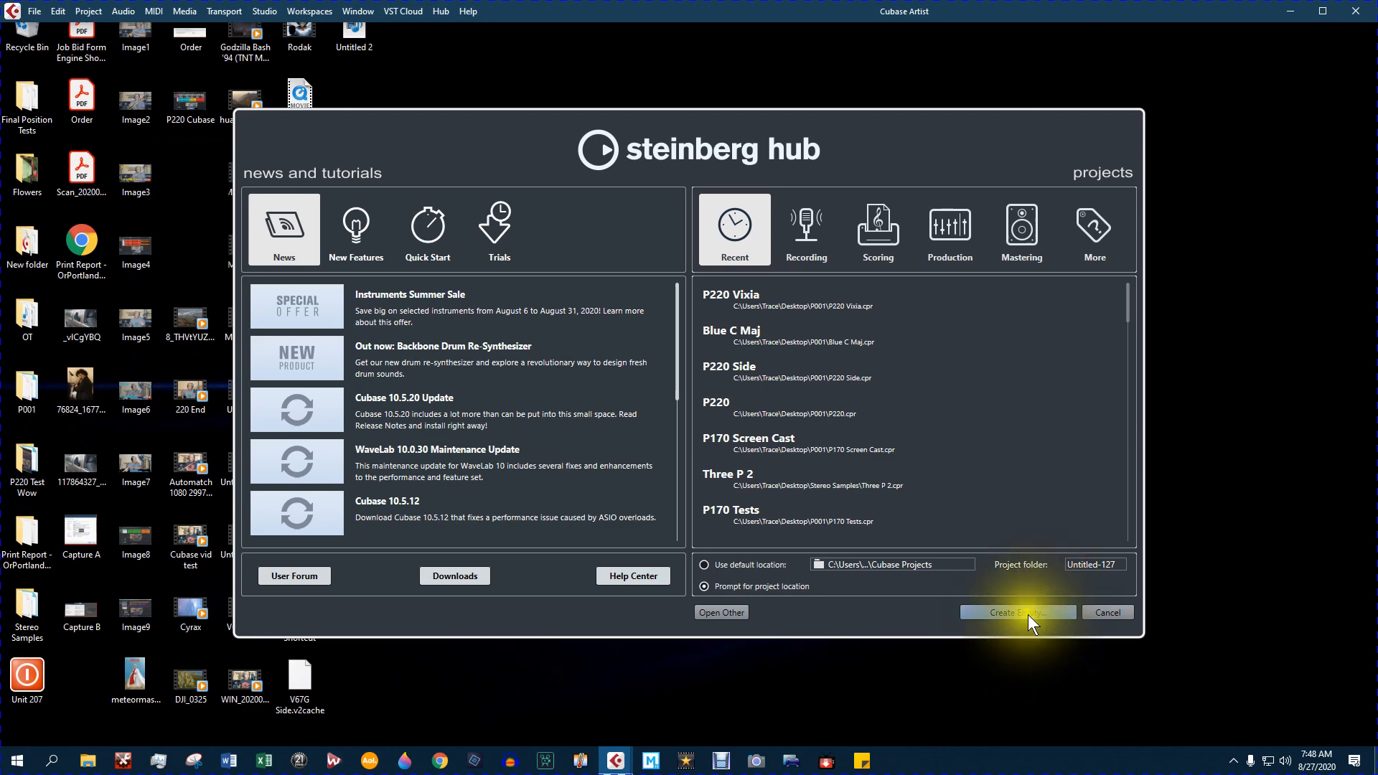
pyautogui.click(1018, 612)
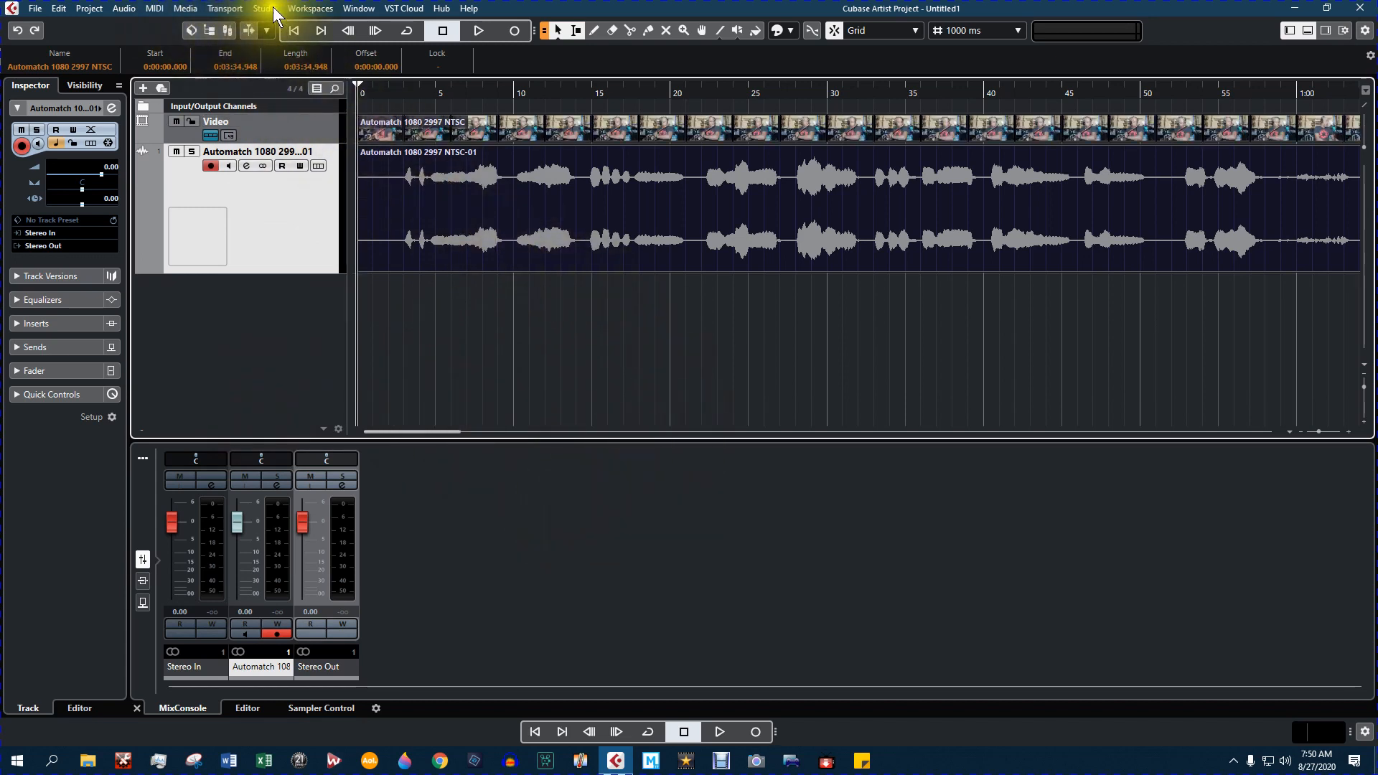
# - Show the Video Player from the Studio menu and play the video's opening
pyautogui.click(266, 7)
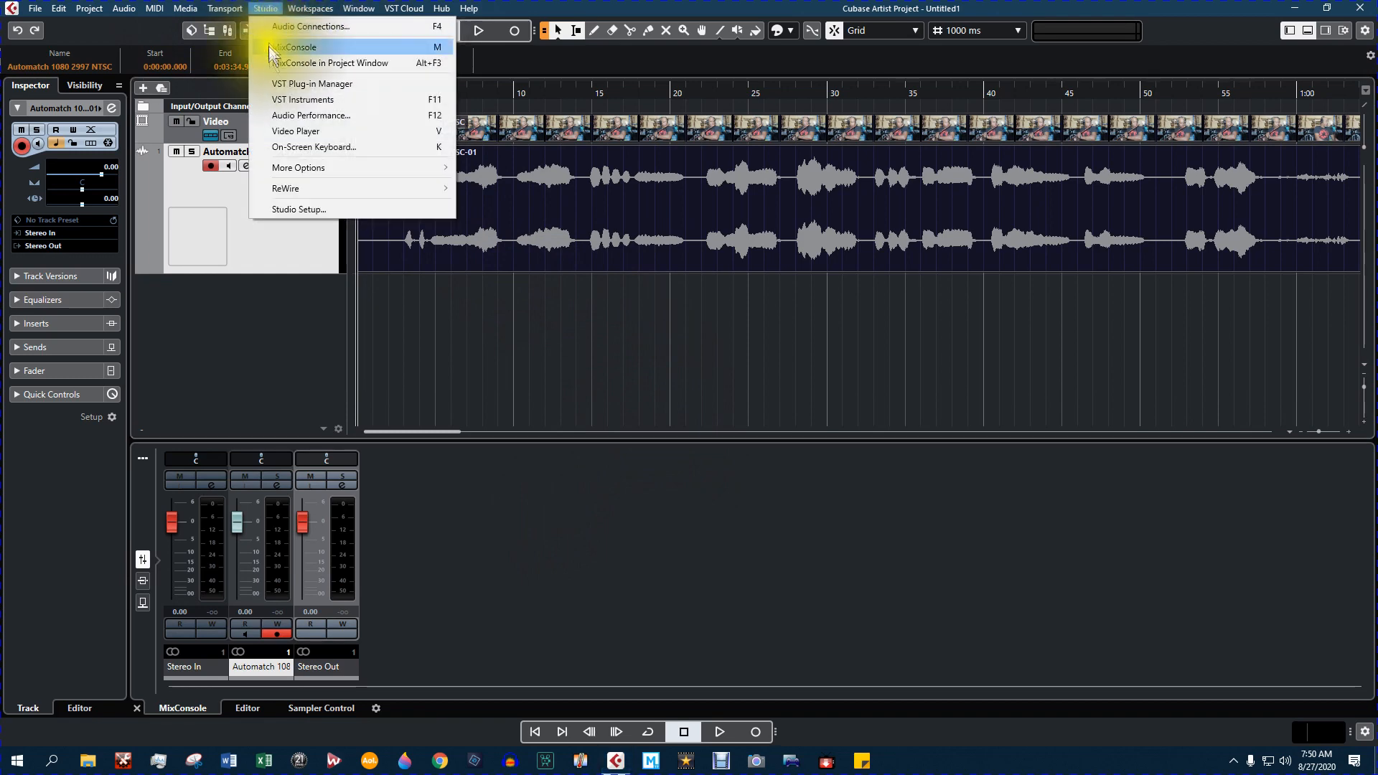
pyautogui.click(295, 130)
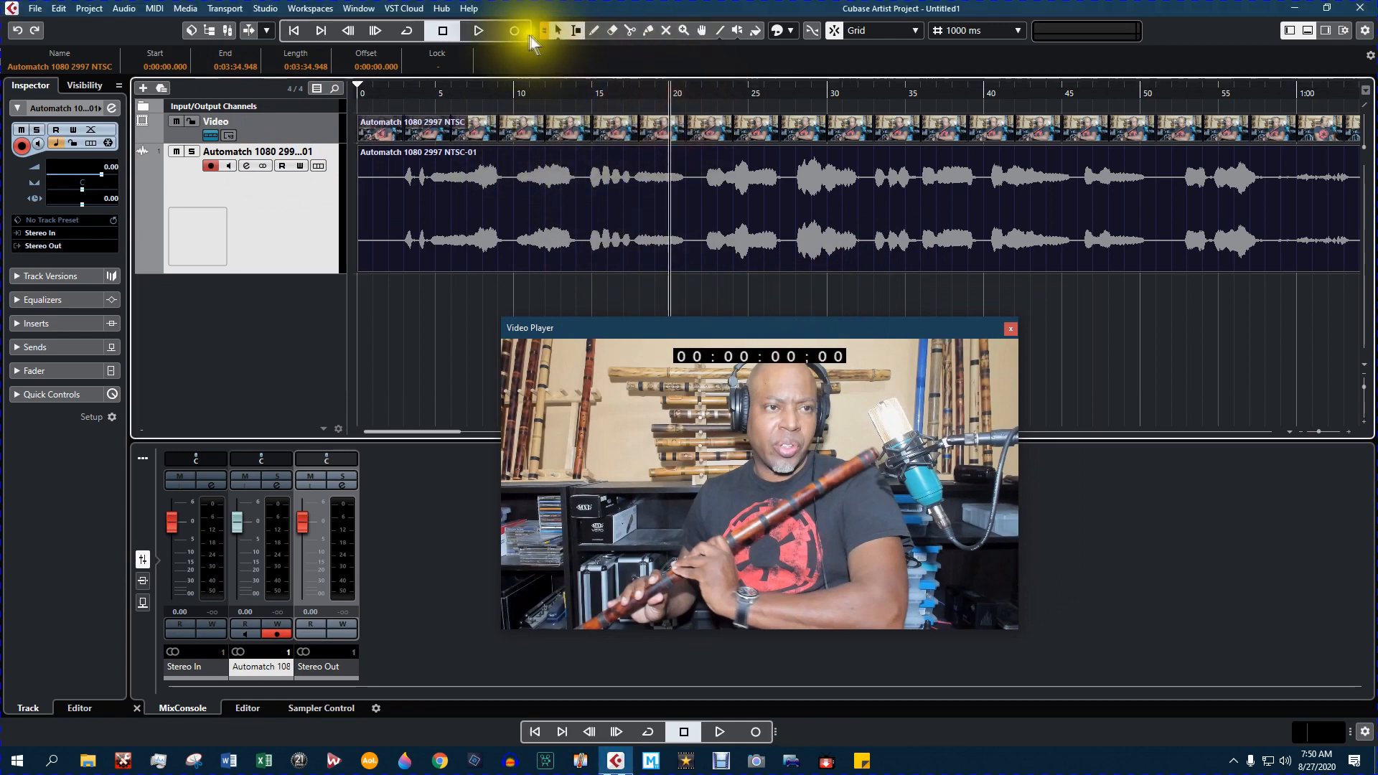
pyautogui.click(473, 32)
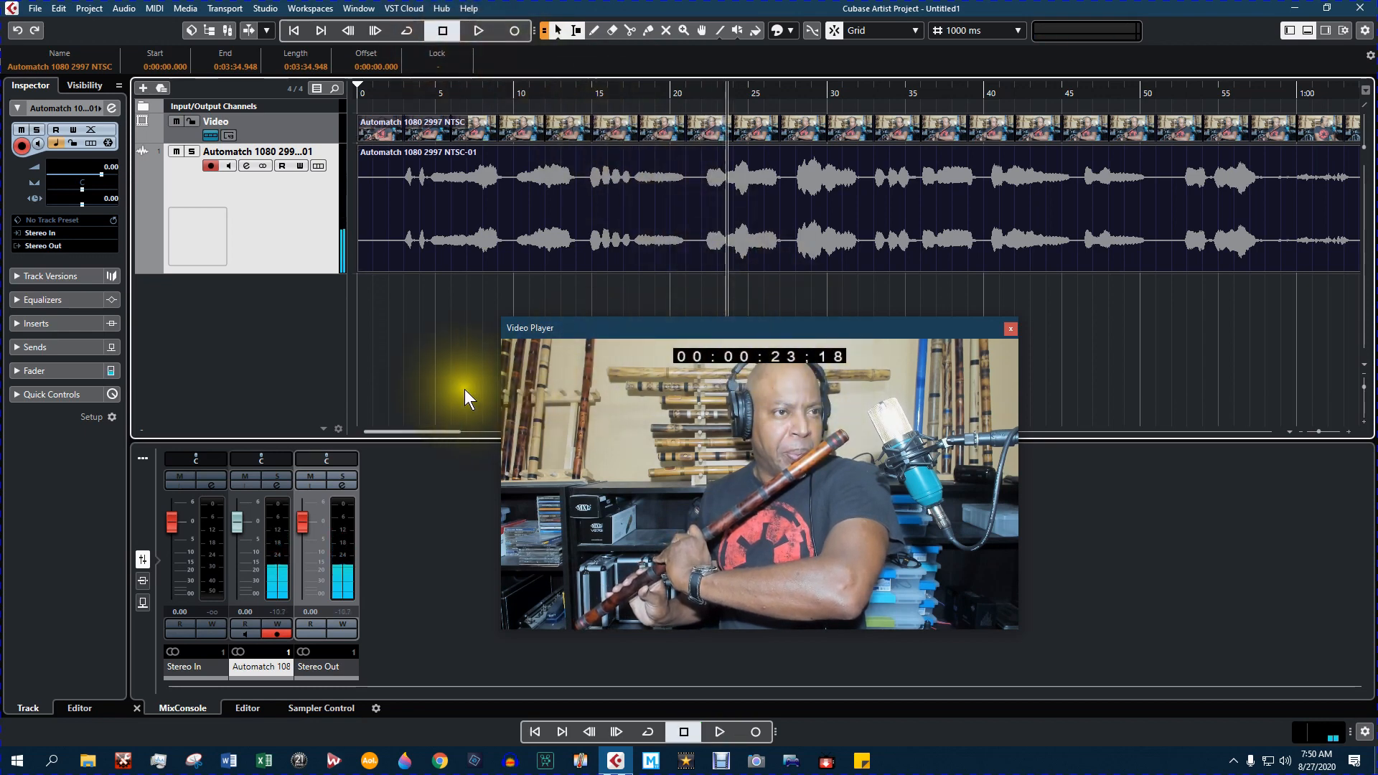
pyautogui.moveTo(985, 320)
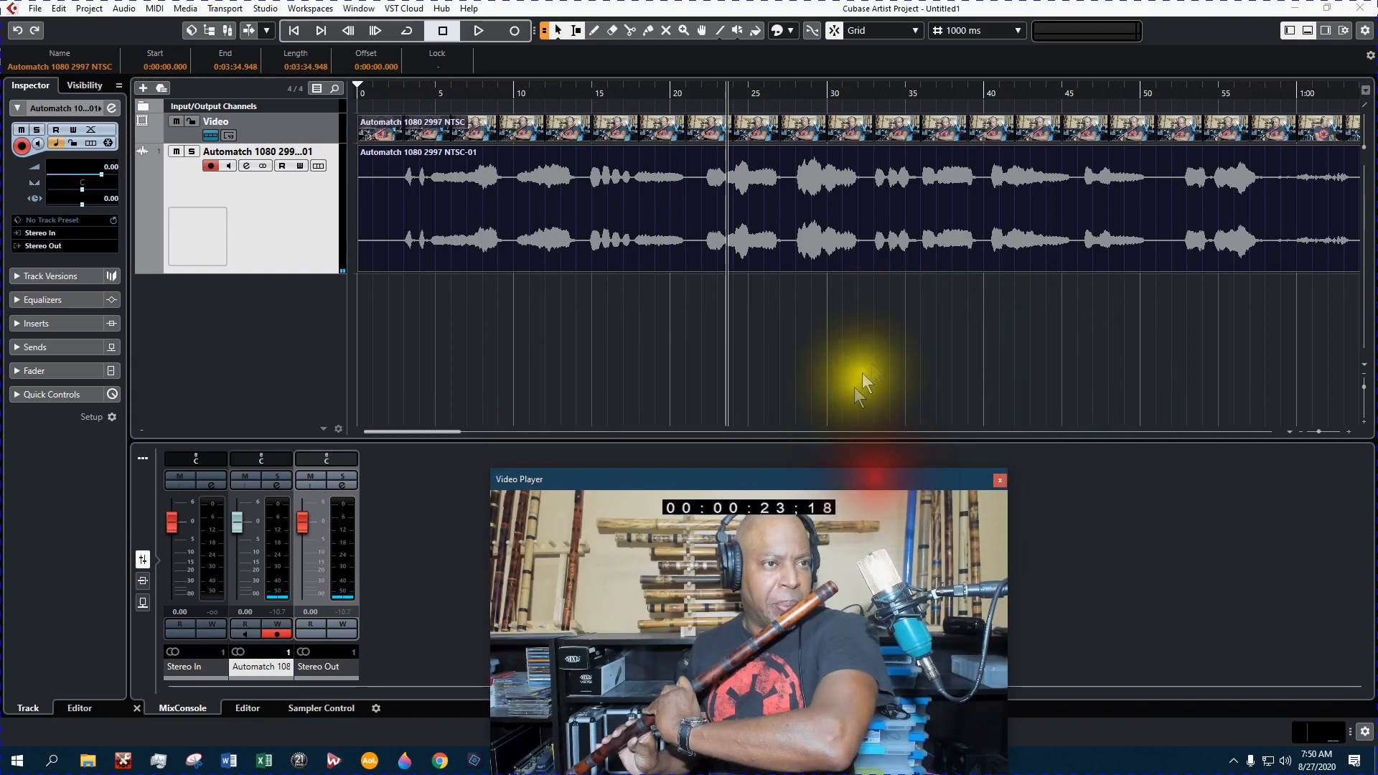
pyautogui.moveTo(1314, 435)
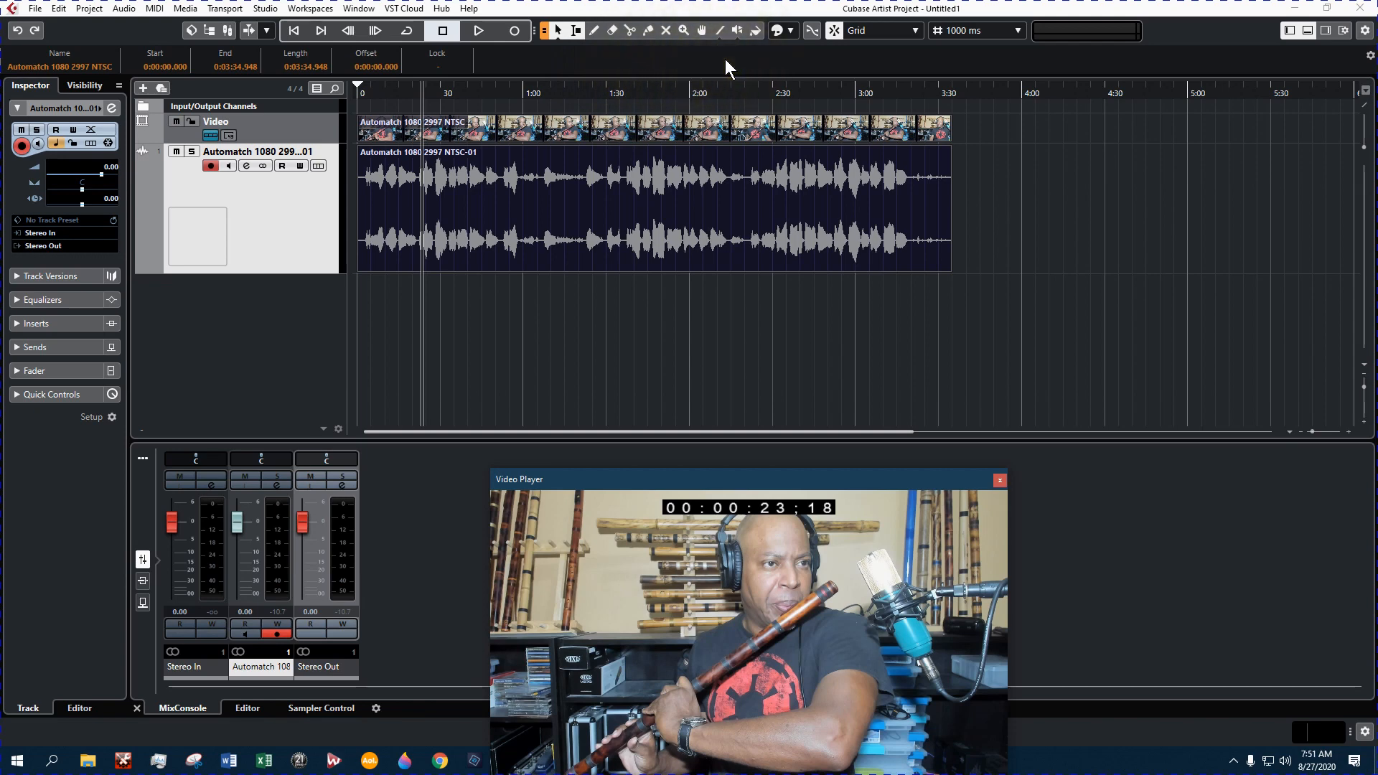
# - Select the video and audio events, cut away everything before about 2:15 and play the remainder
pyautogui.click(722, 277)
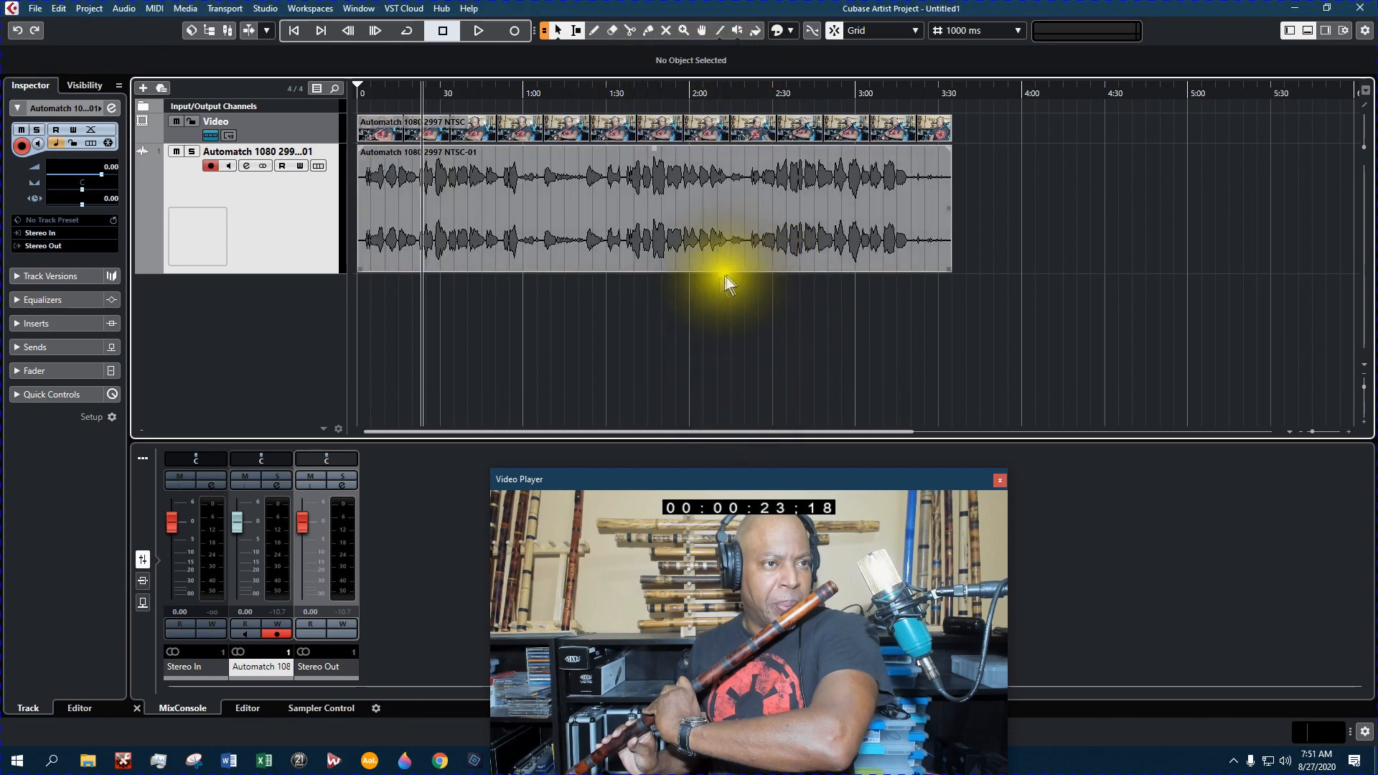
pyautogui.click(763, 251)
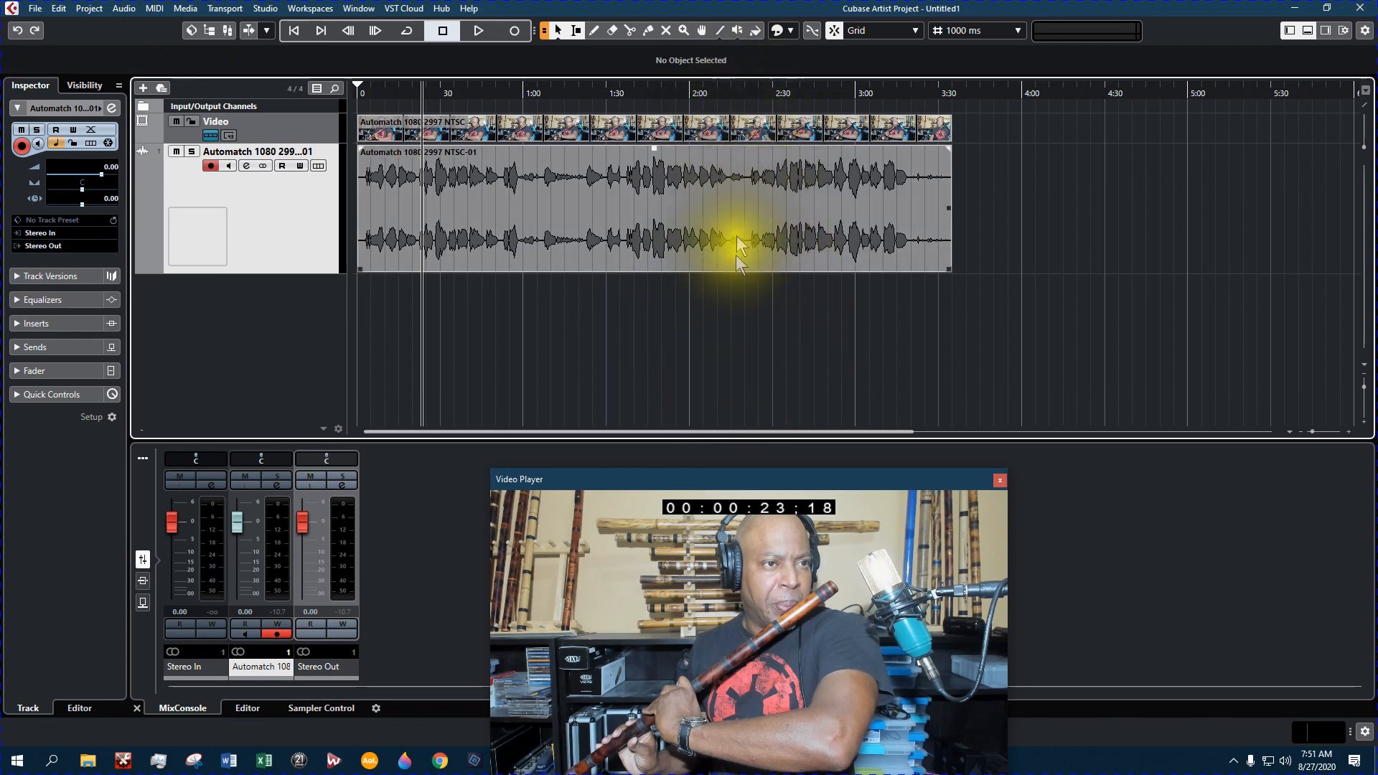
pyautogui.moveTo(752, 289)
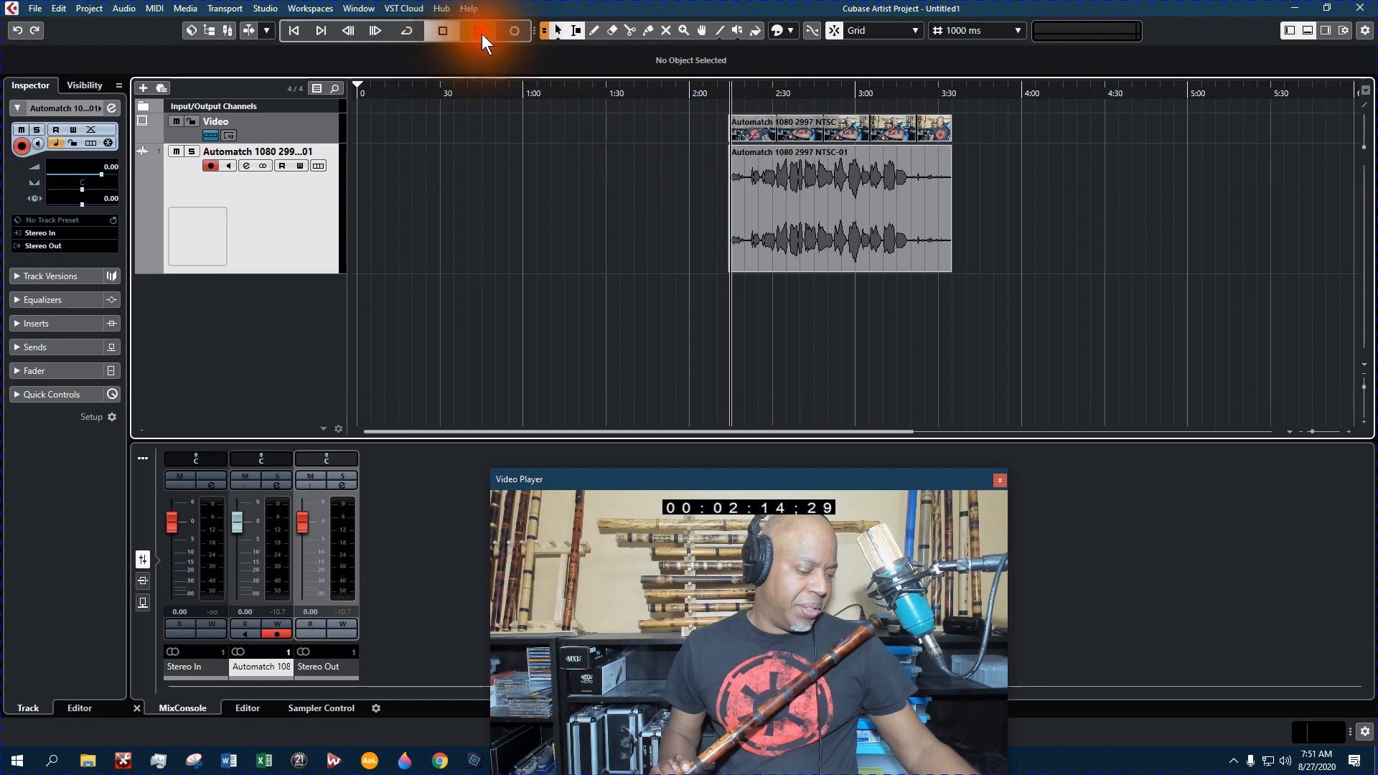
pyautogui.click(478, 30)
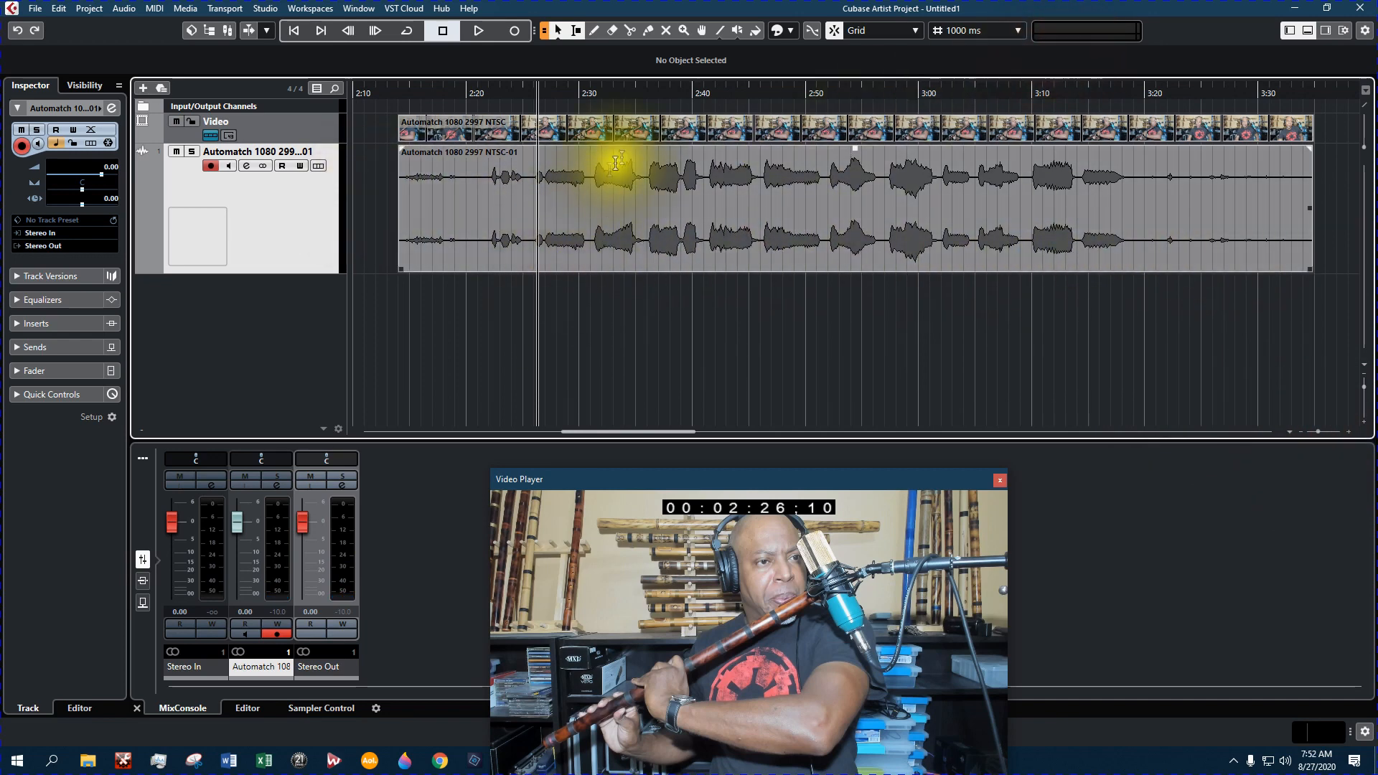
# - Split the clips at the playhead near 2:27 and play the trimmed section
pyautogui.click(531, 190)
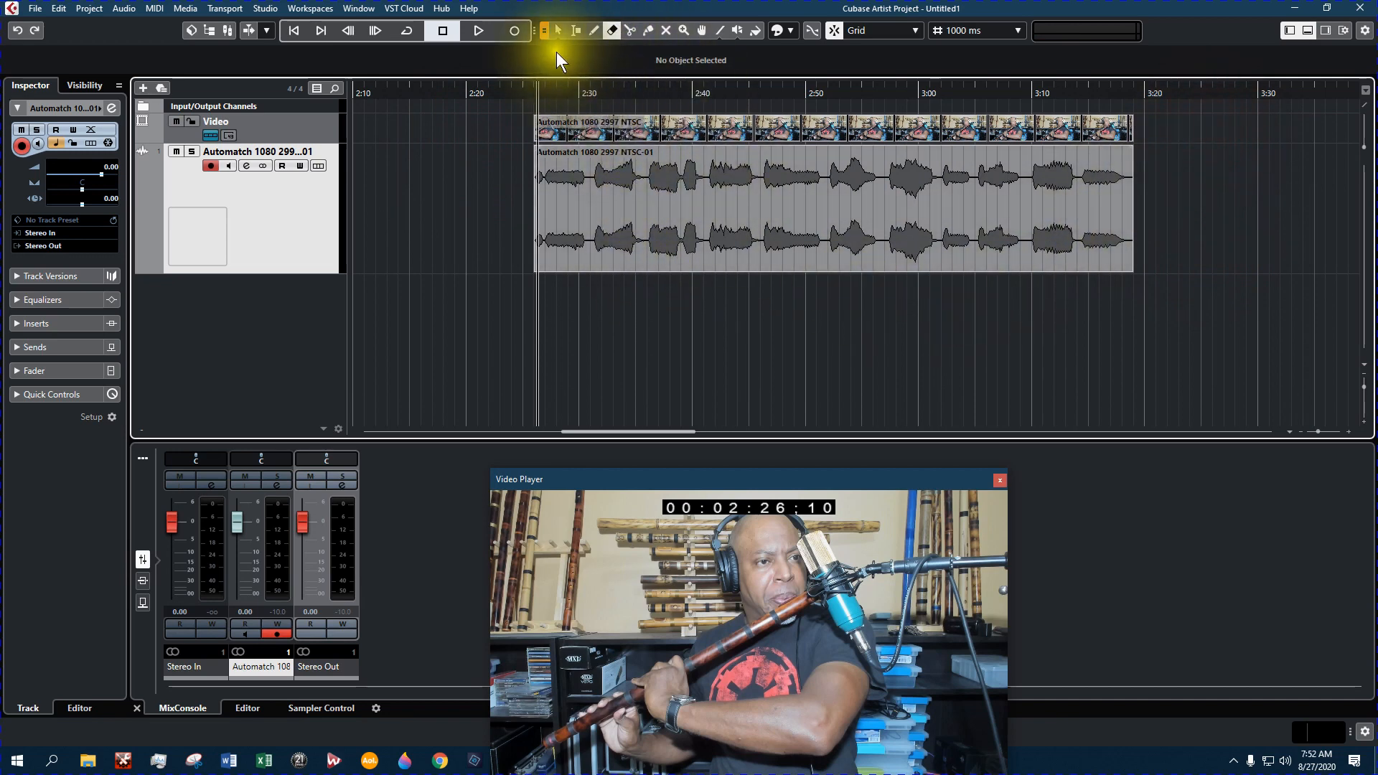
pyautogui.click(473, 31)
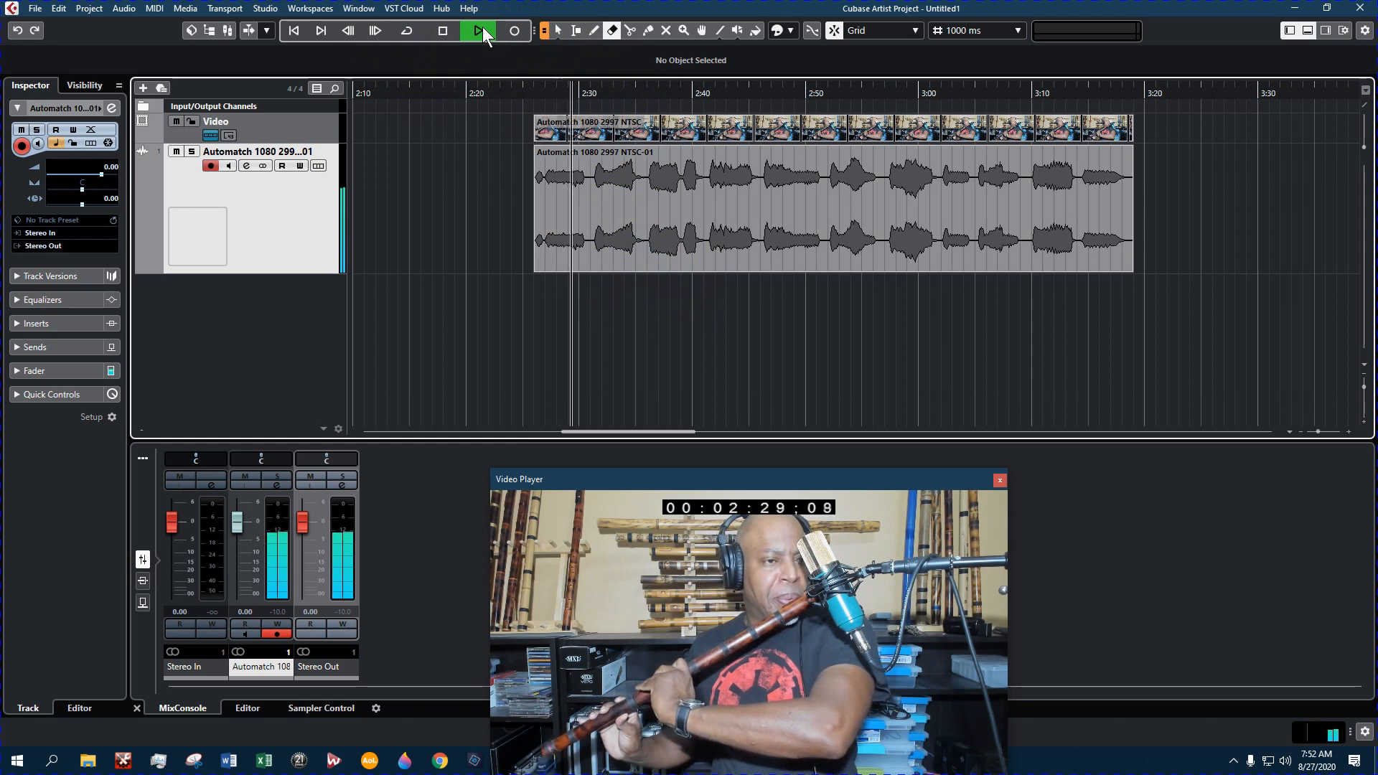
pyautogui.click(476, 31)
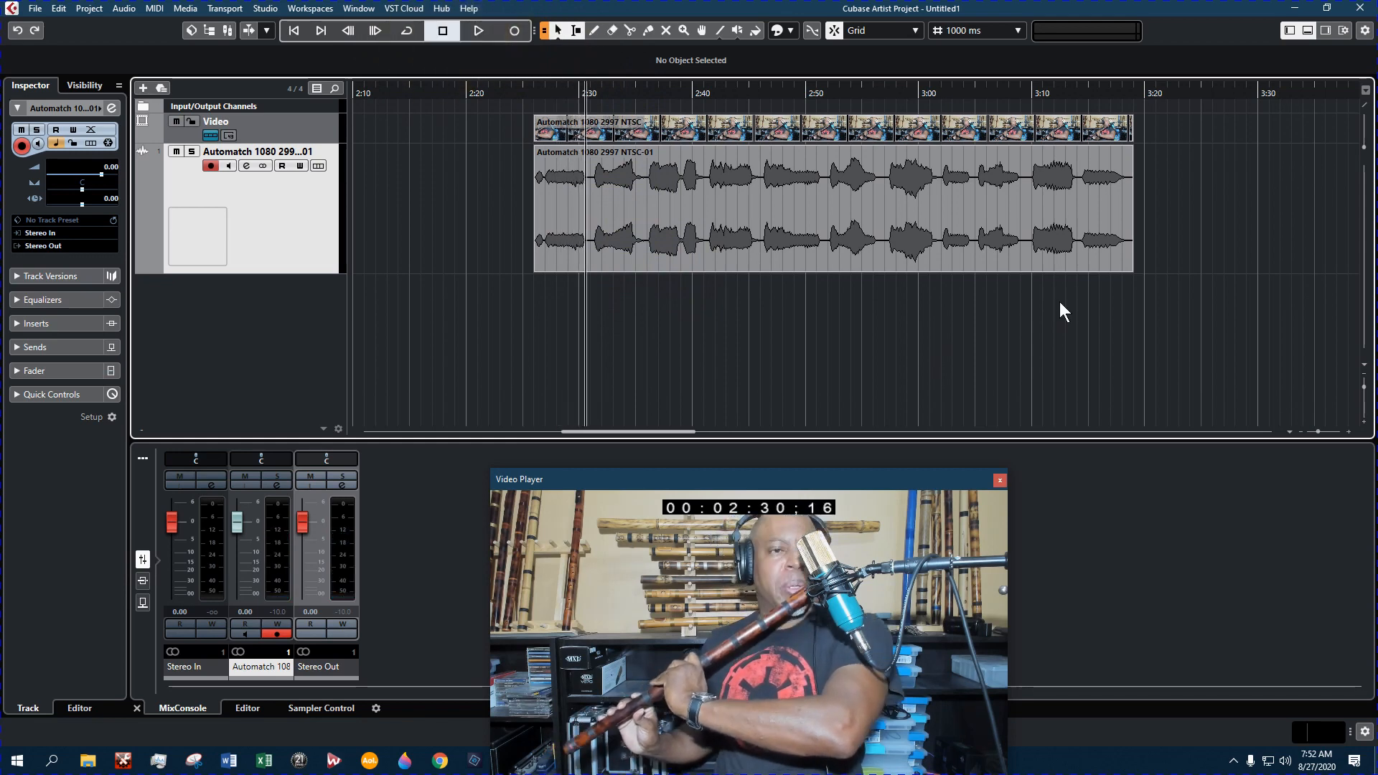
pyautogui.moveTo(1248, 383)
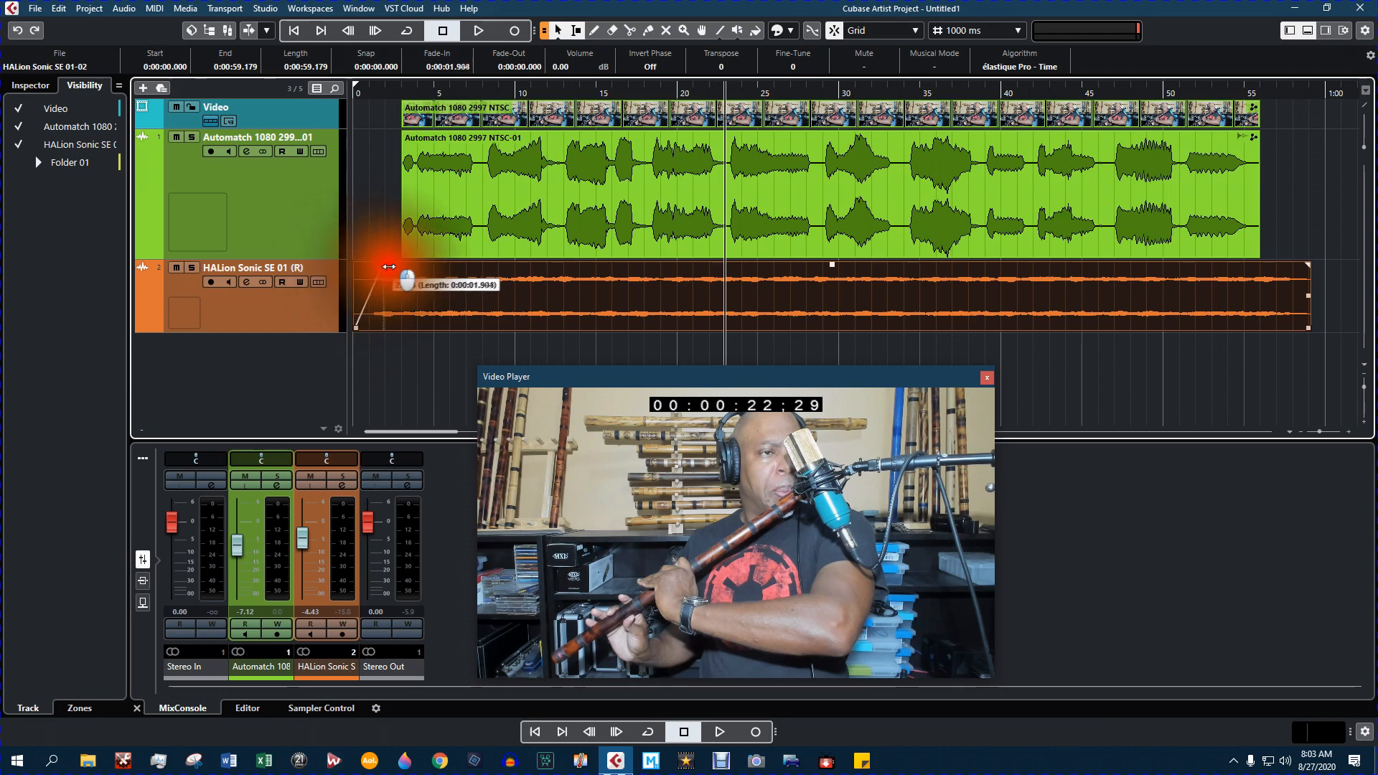
# - Drag a fade-in of about 1.9 s onto the pad part
pyautogui.moveTo(389, 267); pyautogui.dragTo(357, 327)
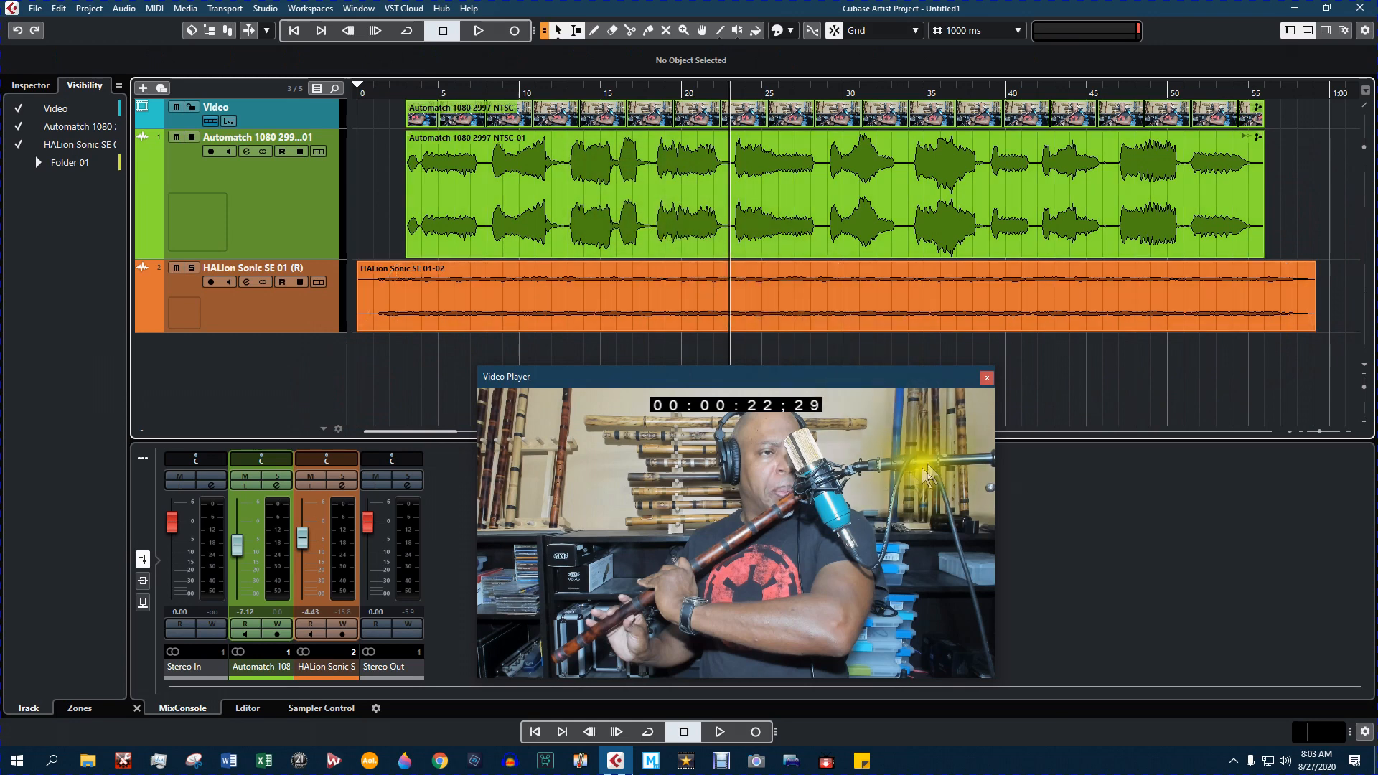
pyautogui.moveTo(746, 531)
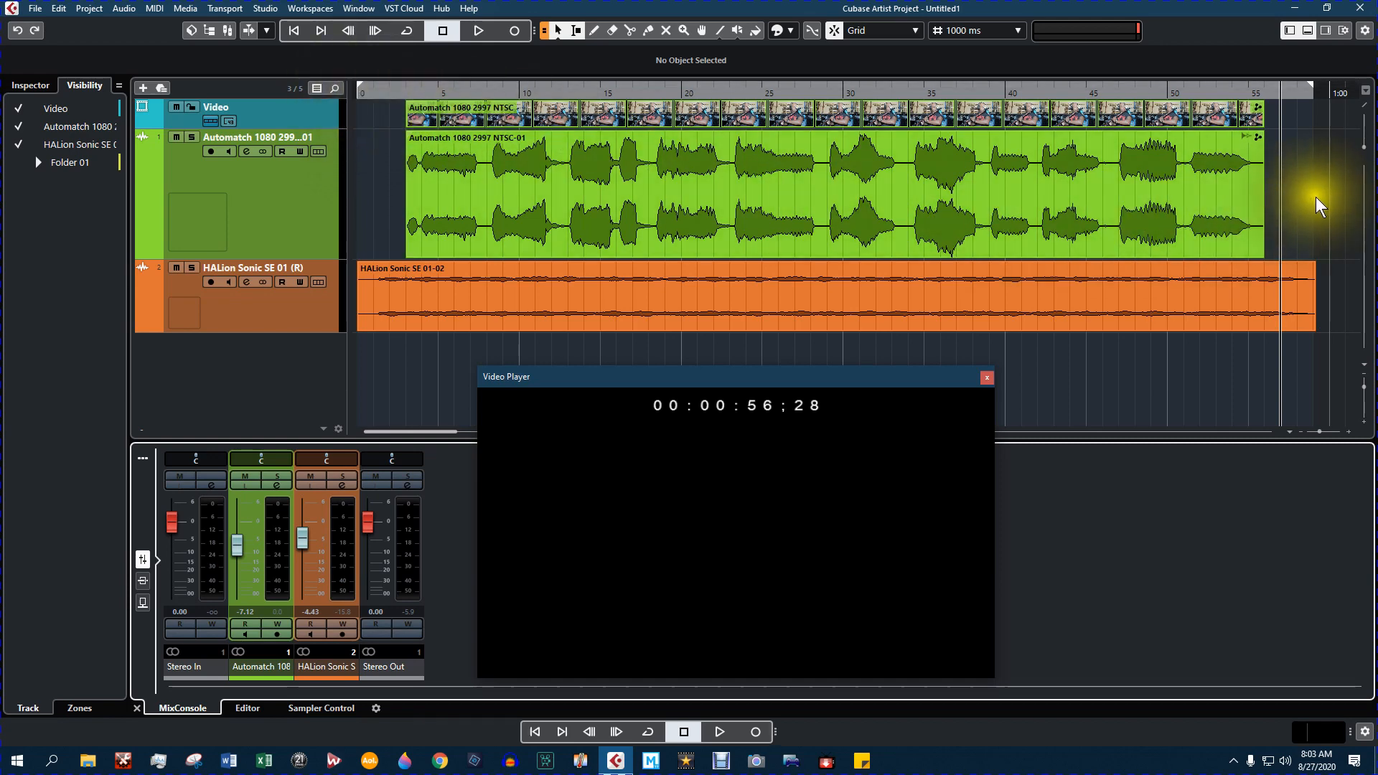
pyautogui.moveTo(724, 456)
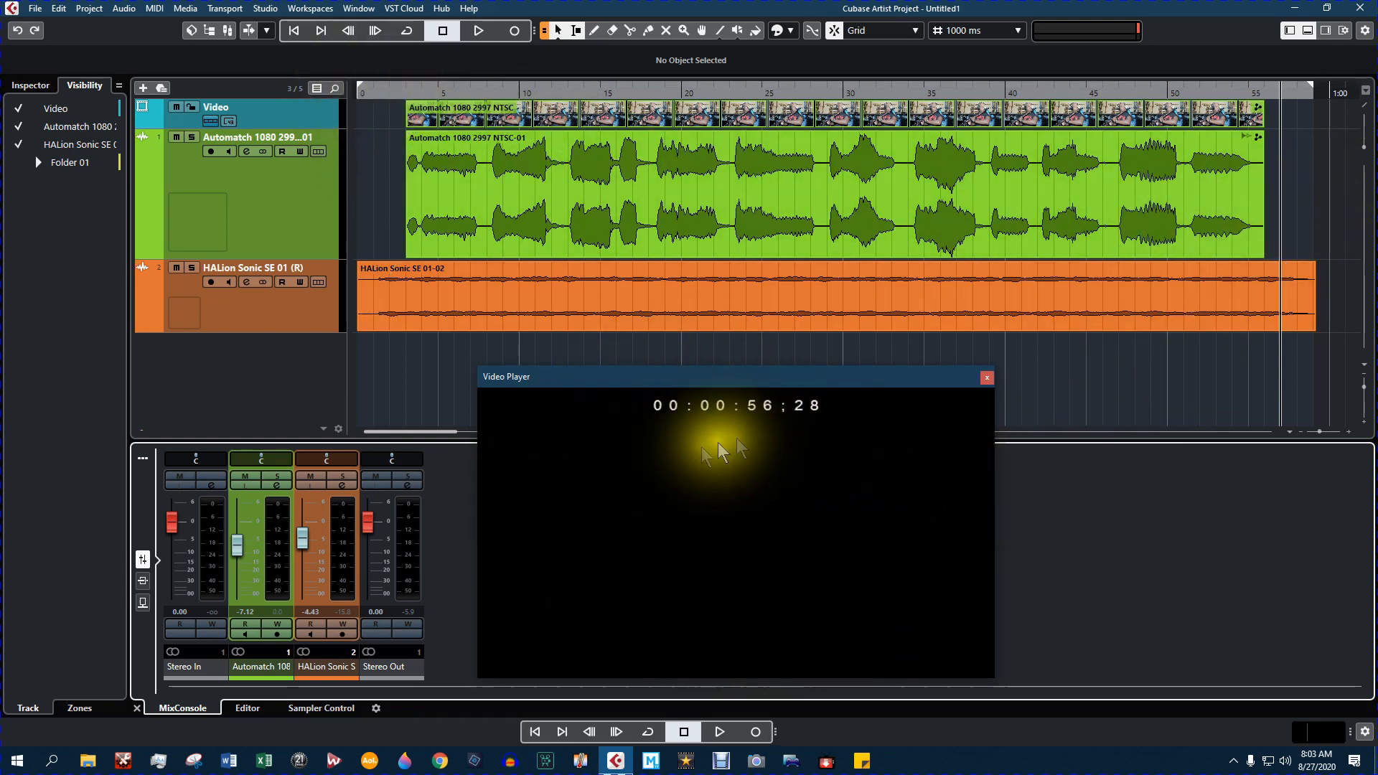
# - Export the project as an H.264 MP4 named Untitled1 to the desktop
pyautogui.click(34, 7)
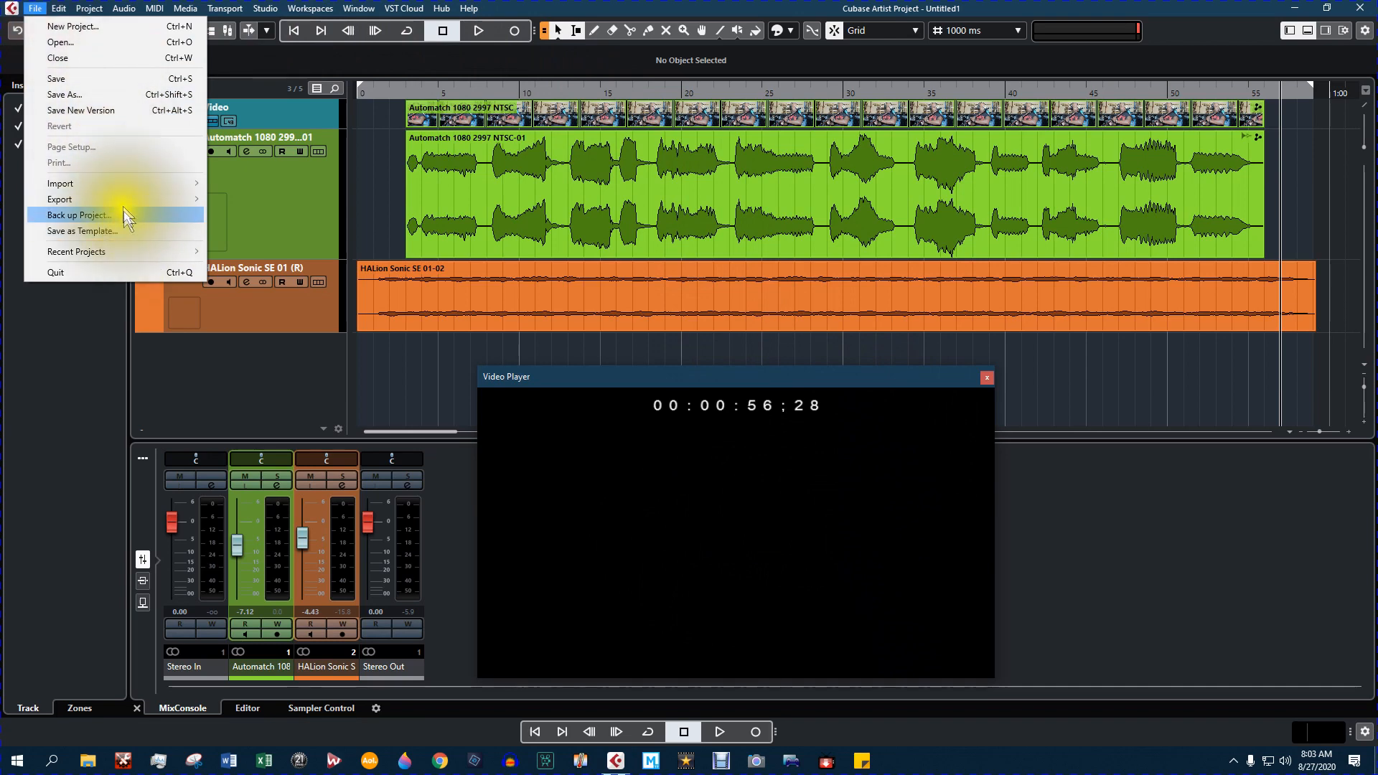
pyautogui.click(60, 198)
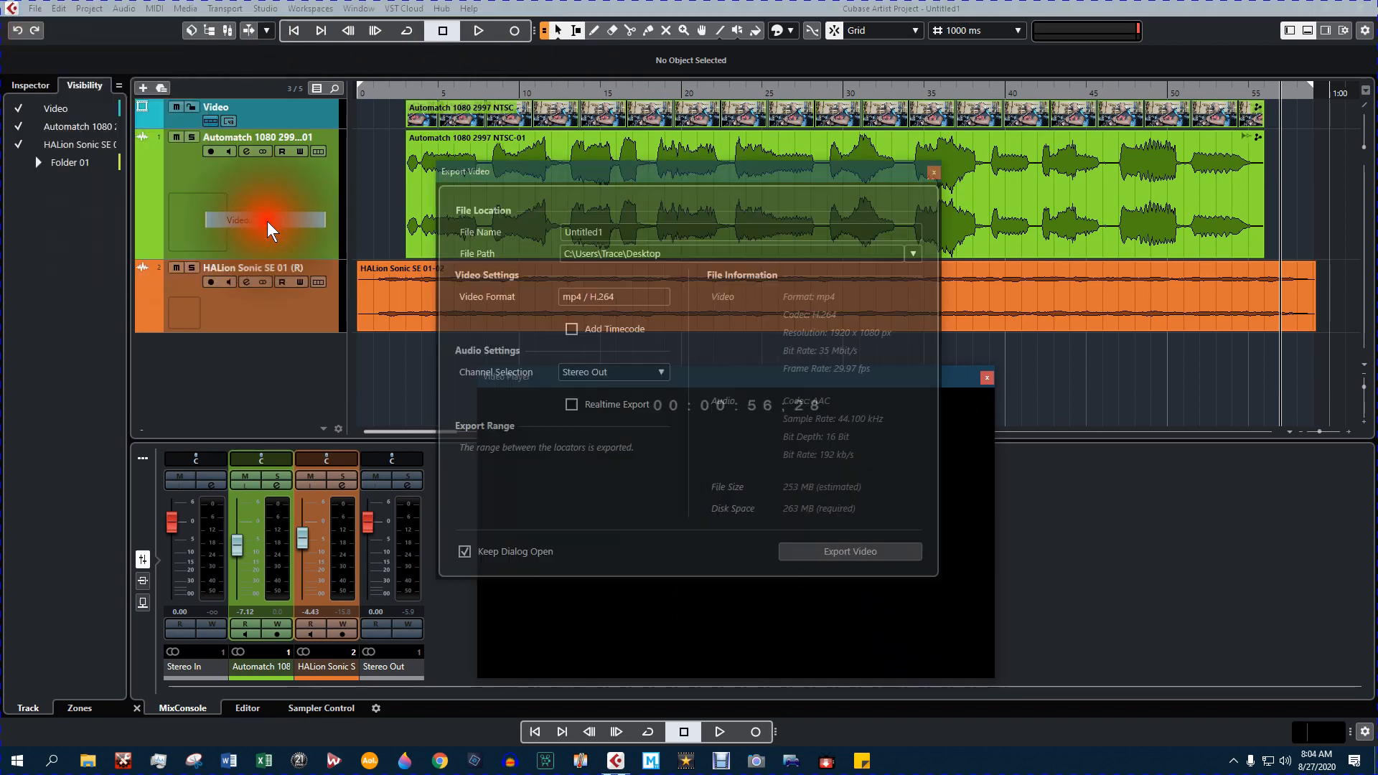
pyautogui.click(850, 551)
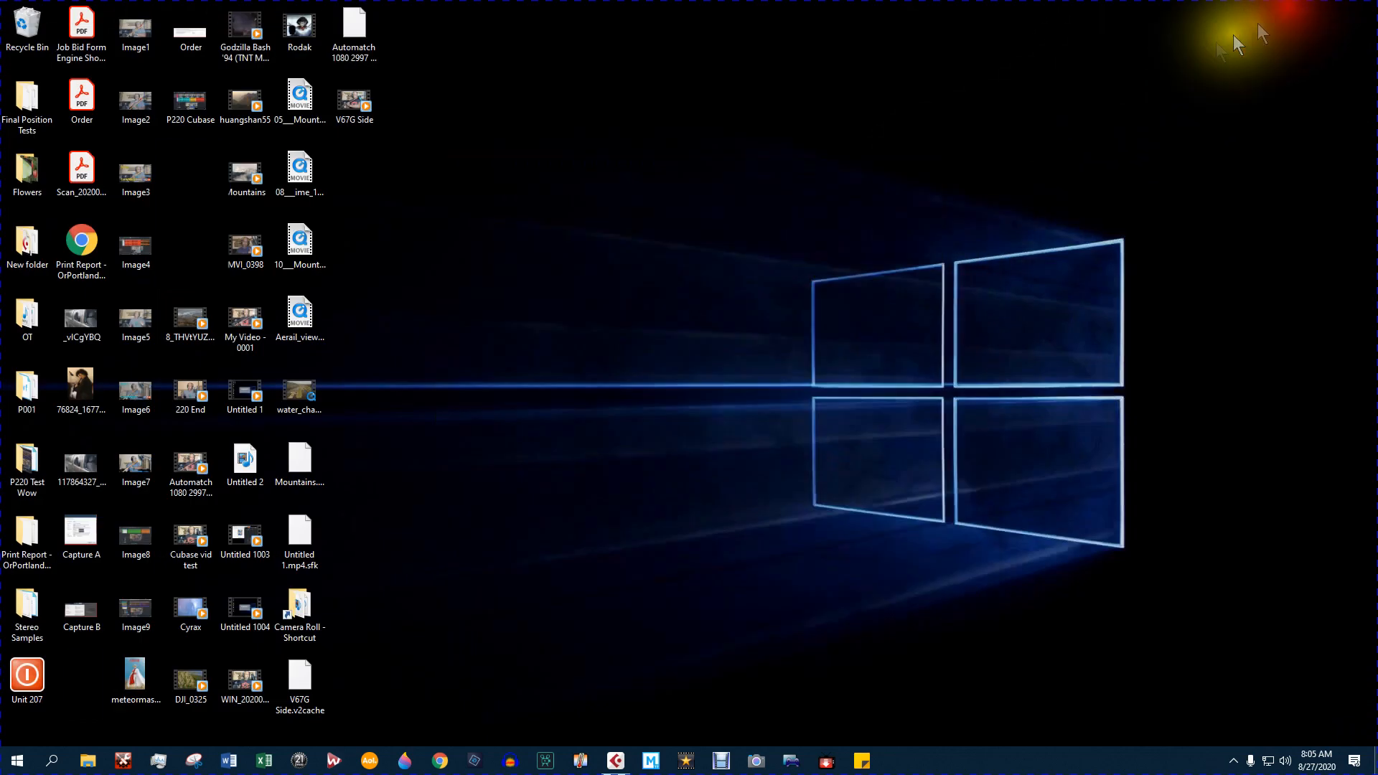
# - Play the exported MP4 from the desktop in Windows Media Player
pyautogui.doubleClick(355, 98)
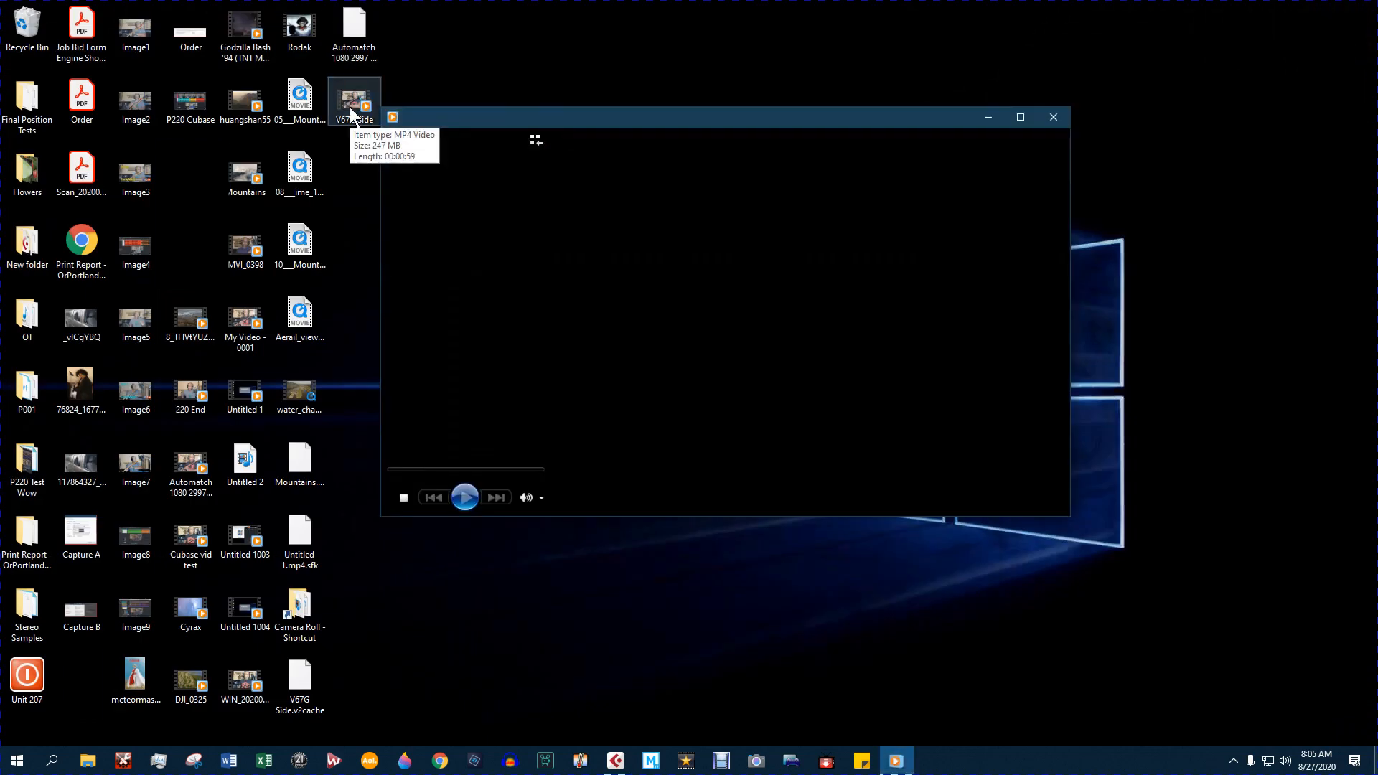
pyautogui.click(465, 497)
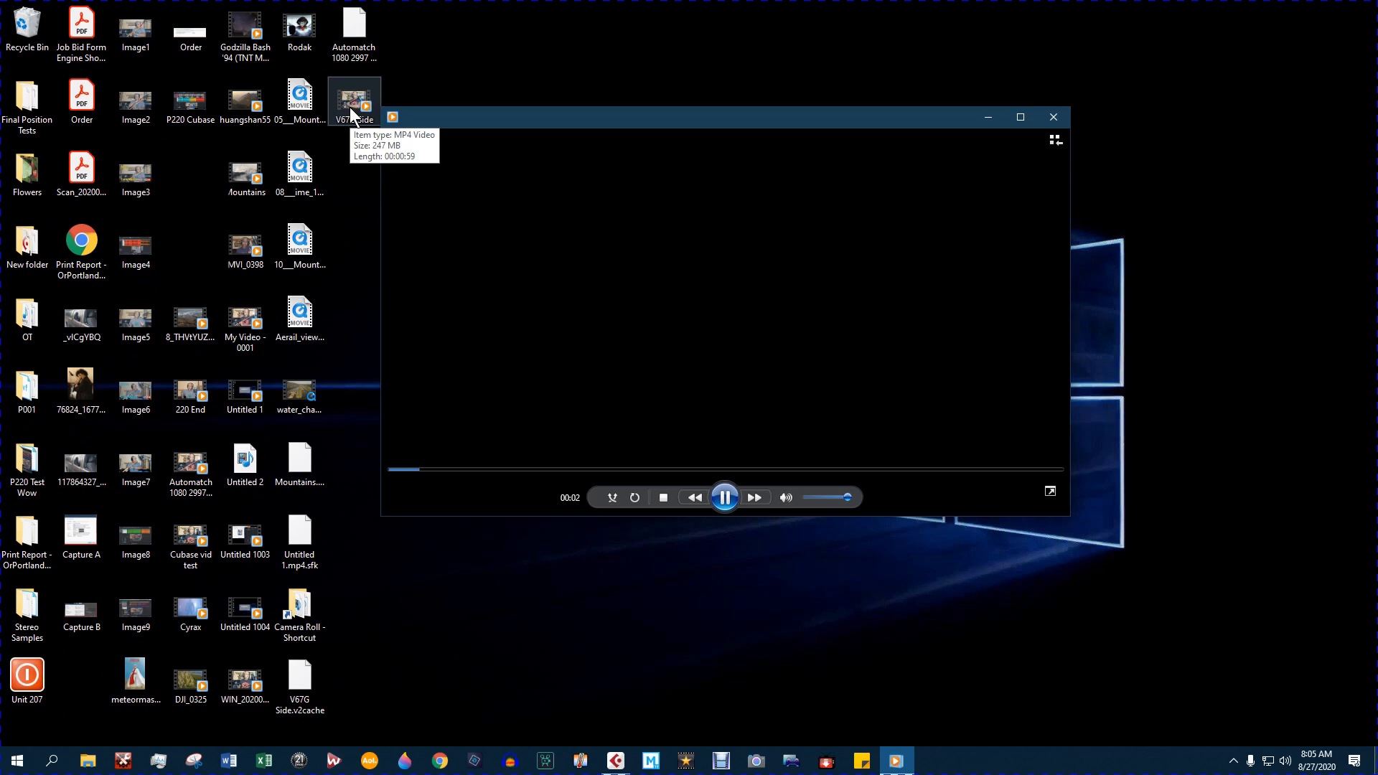